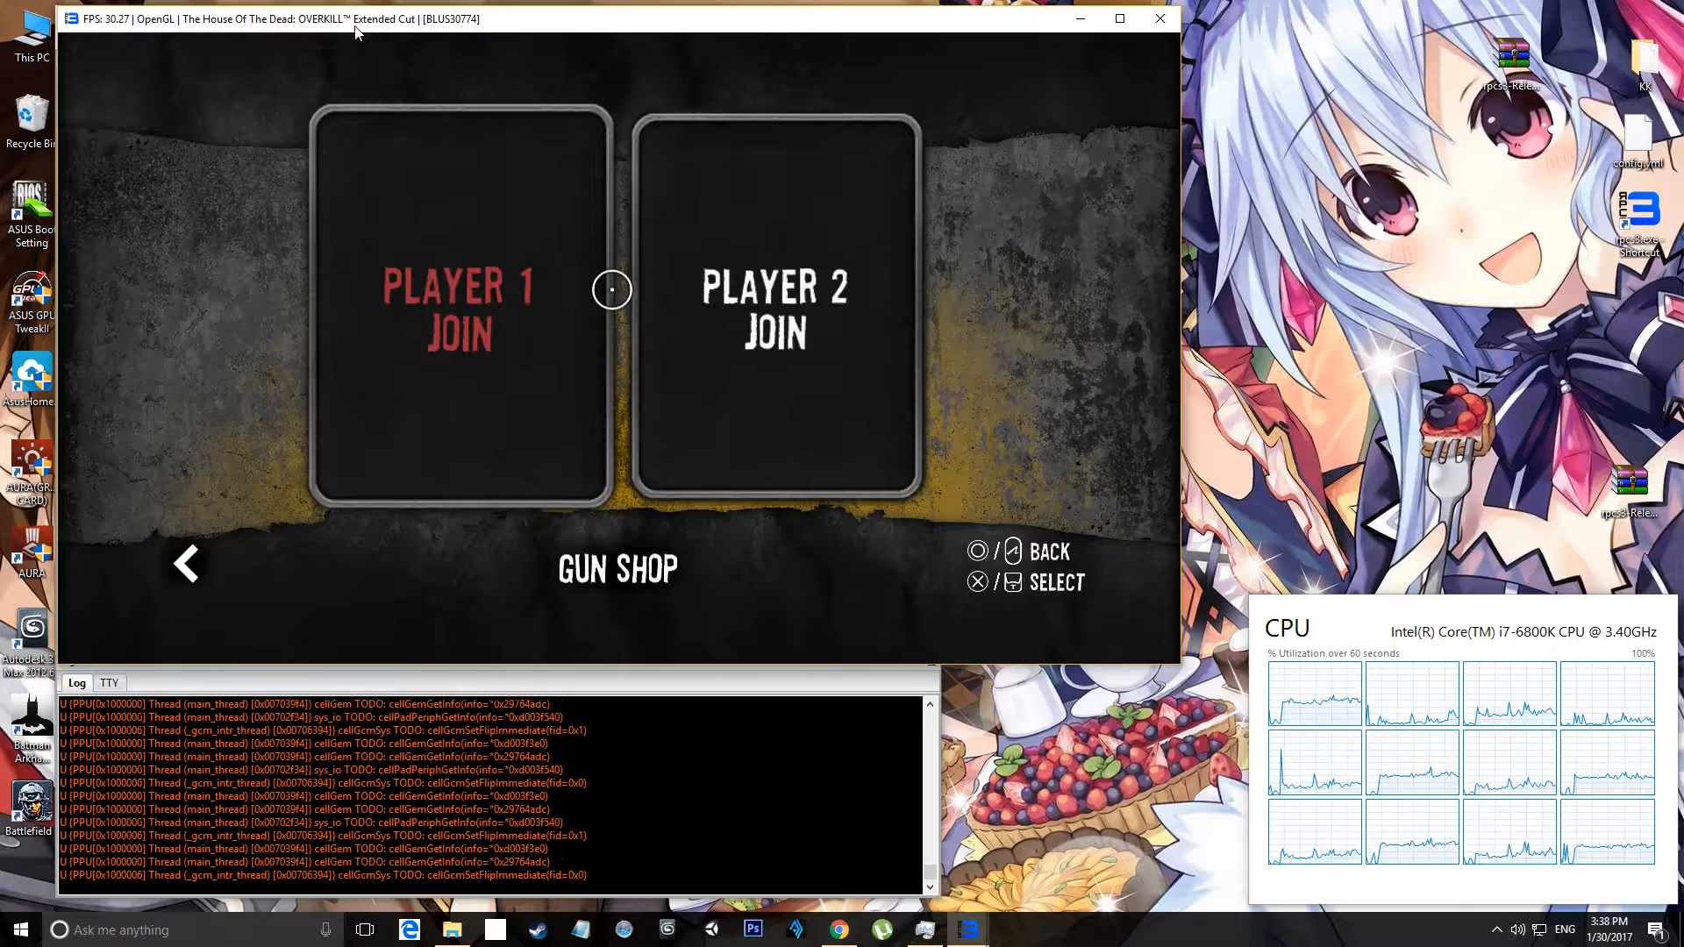
Join the gun shop as player 1, ready with the AMS Magnum equipped.
left_click(458, 295)
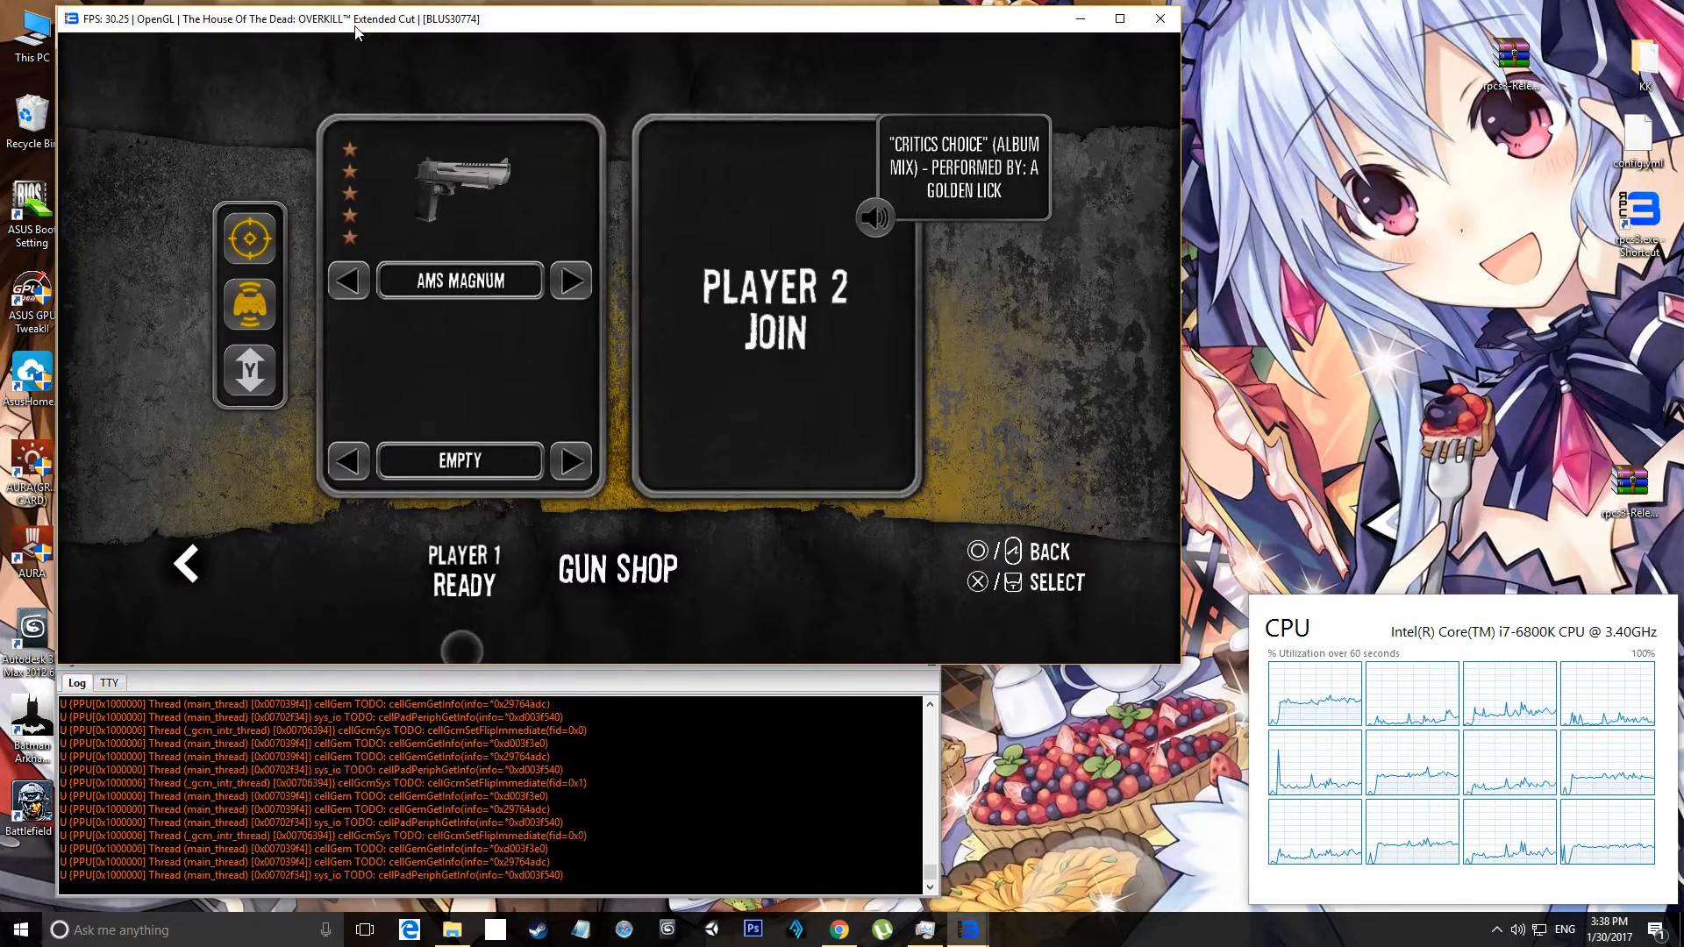